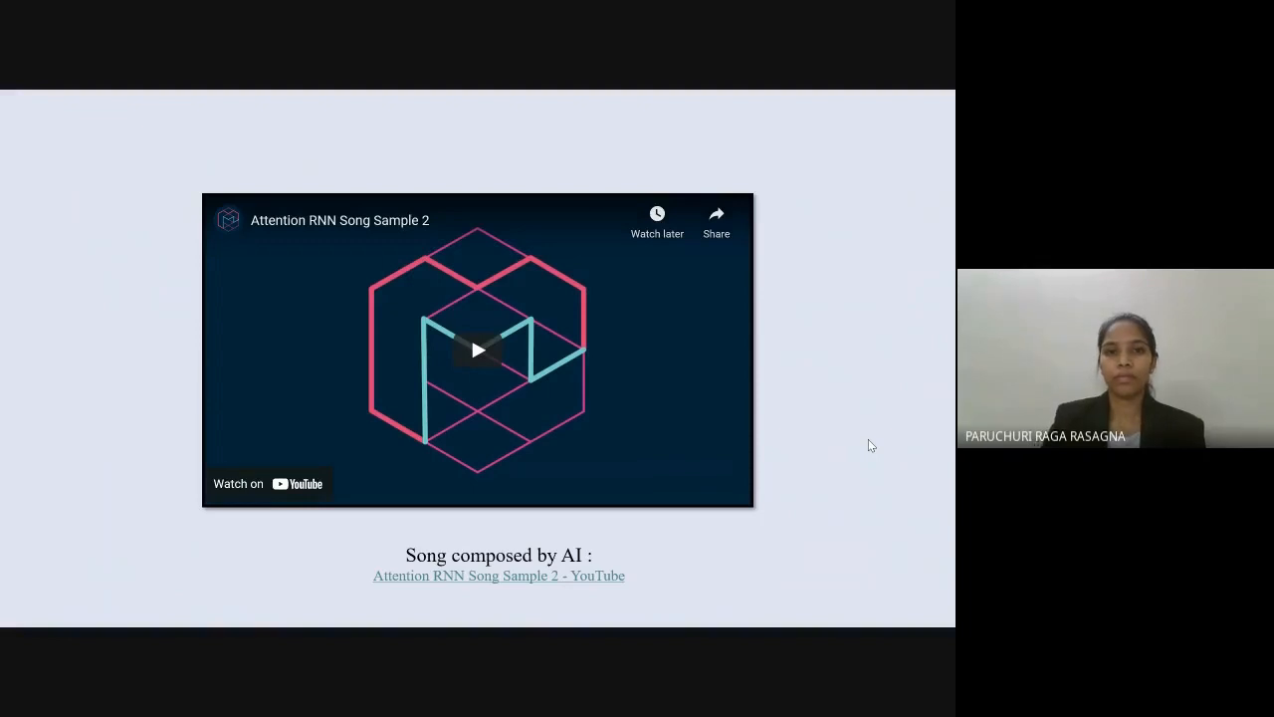
mouse_move(897, 456)
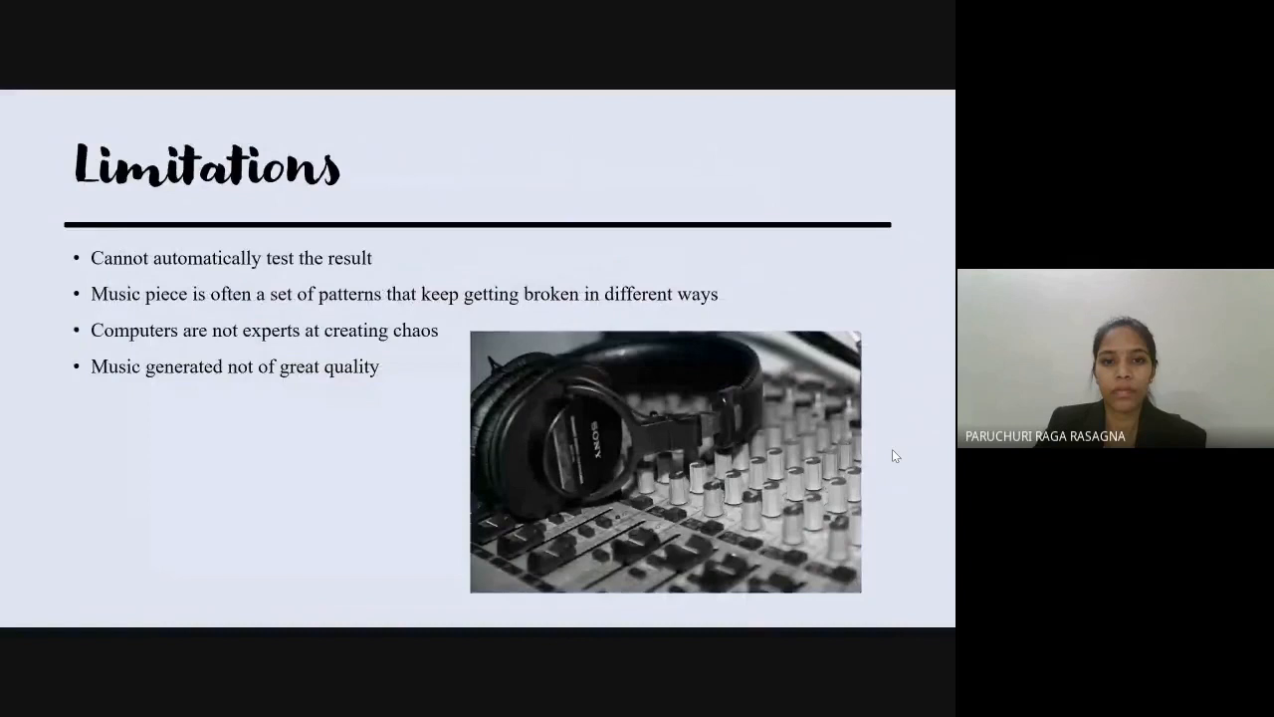
- Advance the shared presentation from the Limitations slide to the Conclusion slide
key("Right")
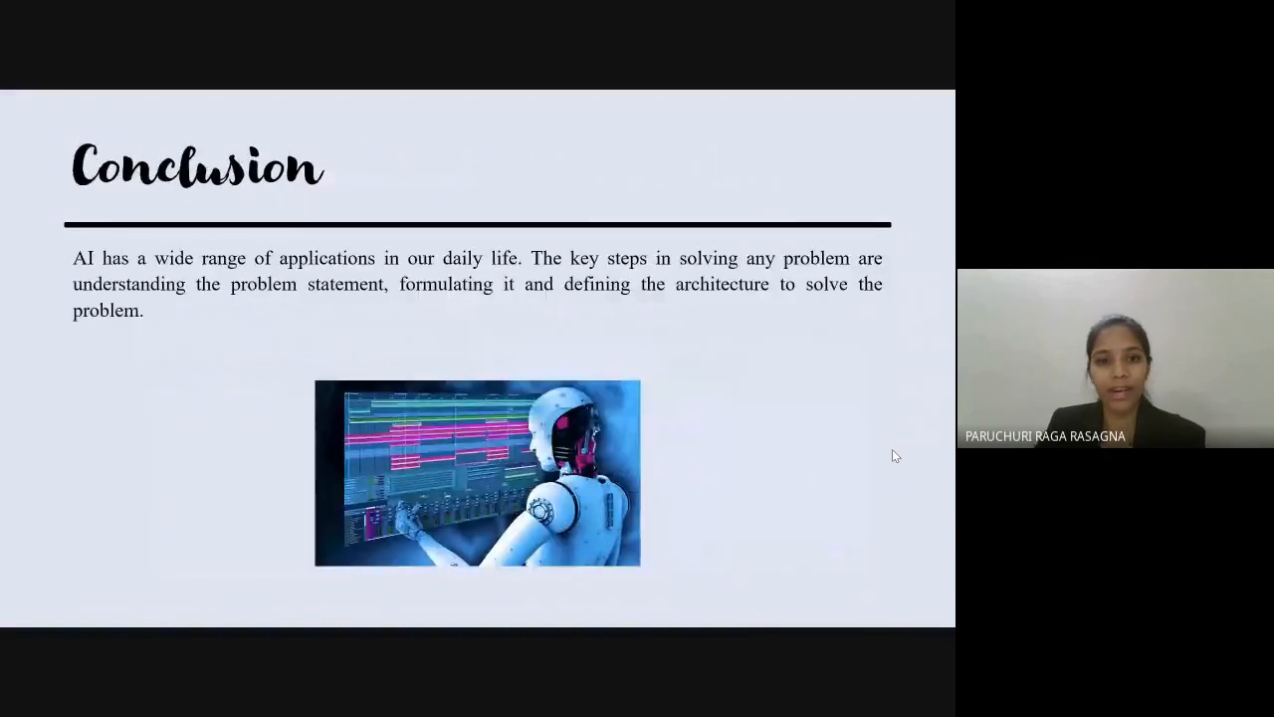